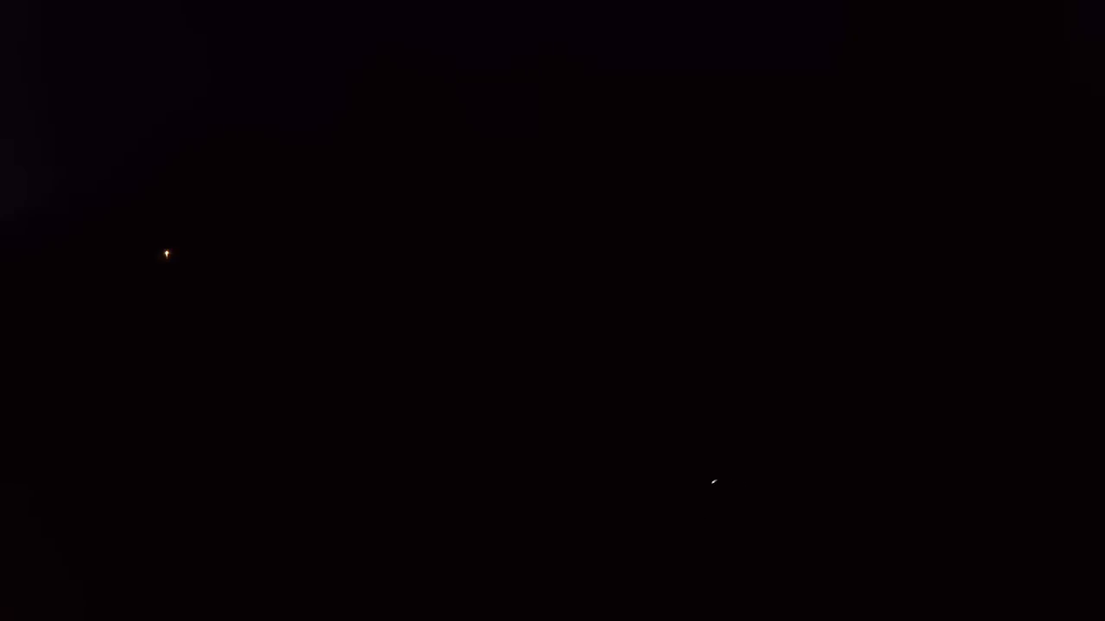
{"action": "mouse_move", "coordinate": [794, 525]}
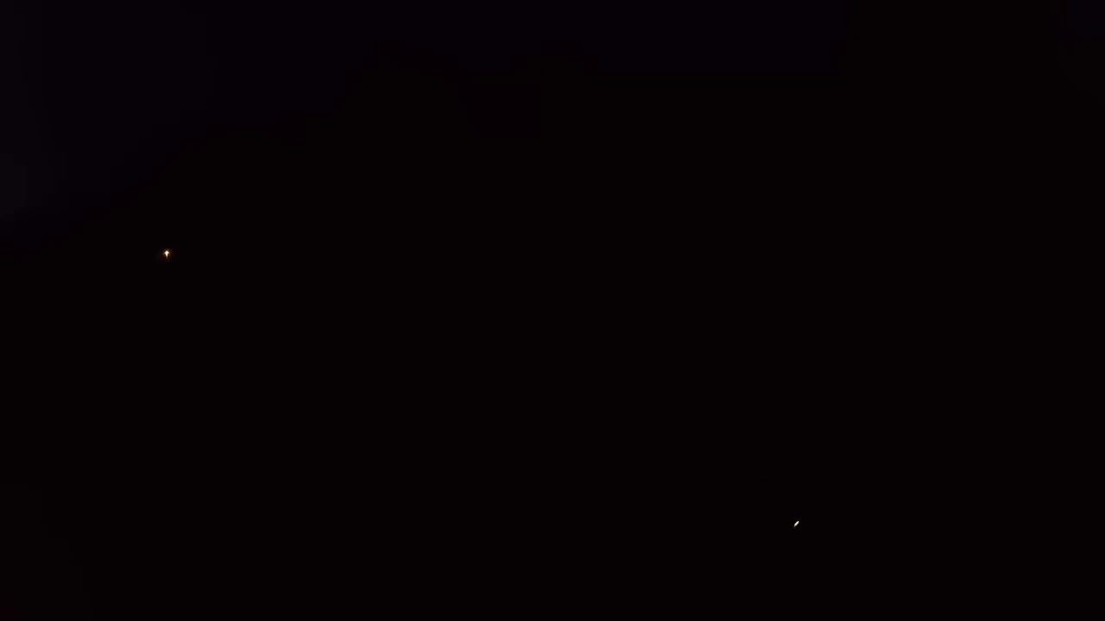